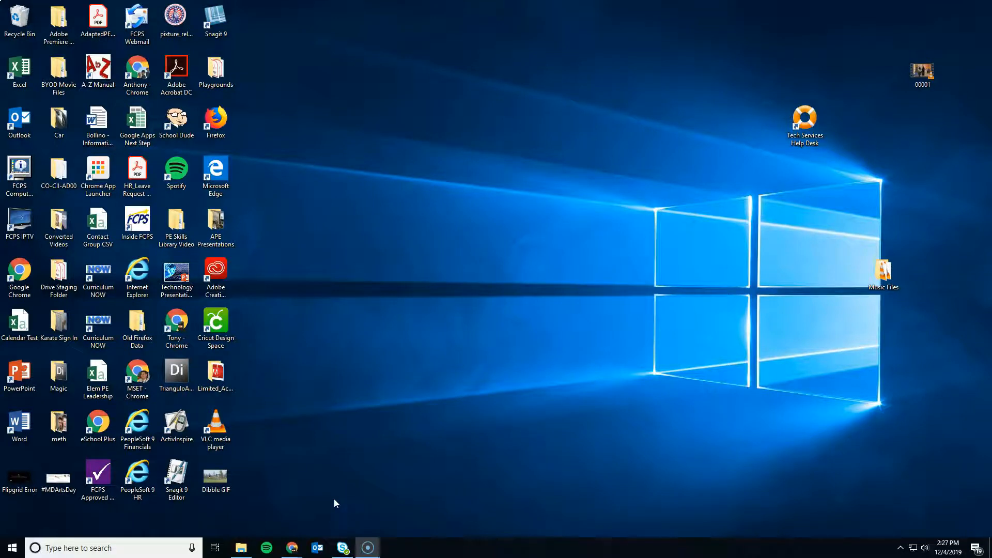
Step: Launch Adobe Lightroom Classic from Start and choose a different catalog instead of the missing one
click(342, 489)
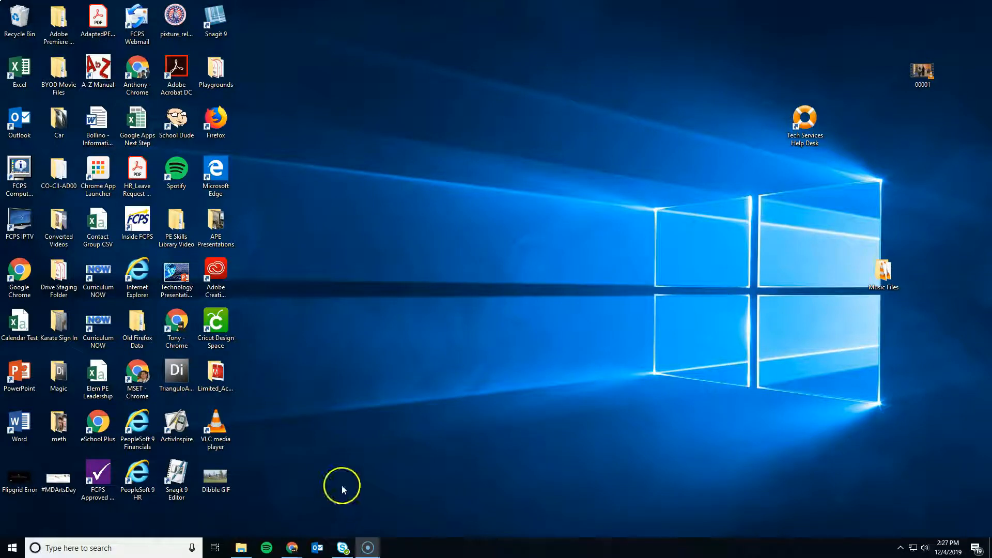
mouse_move(341, 434)
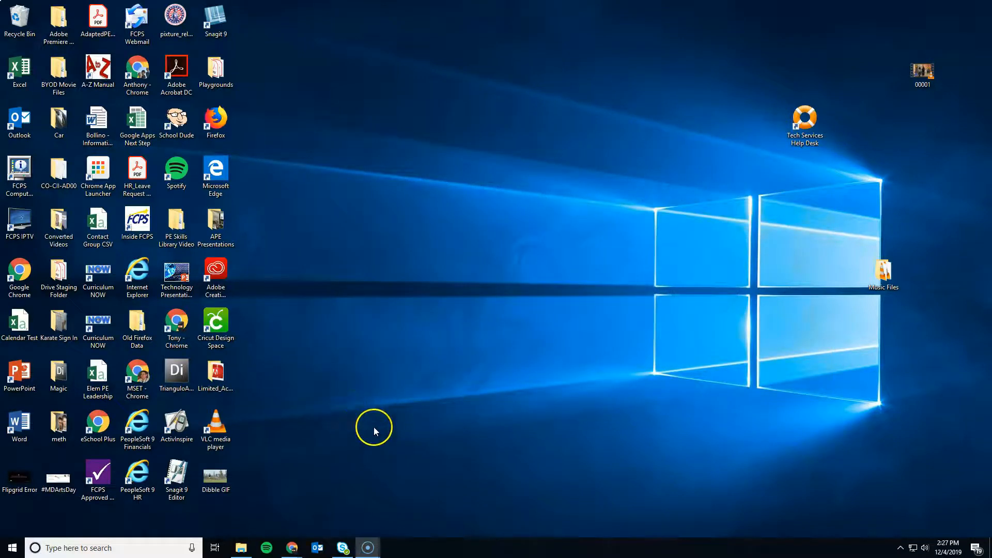
mouse_move(13, 518)
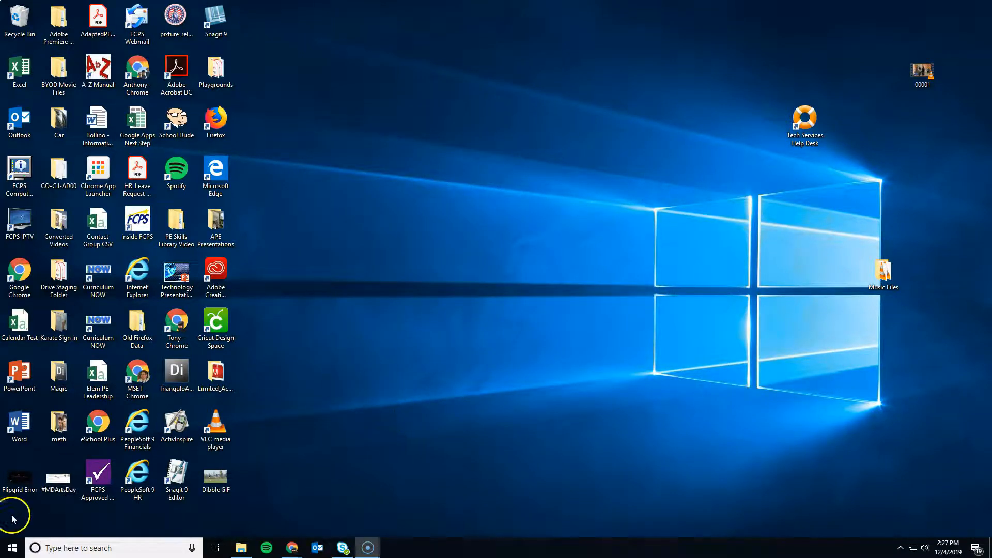
click(10, 548)
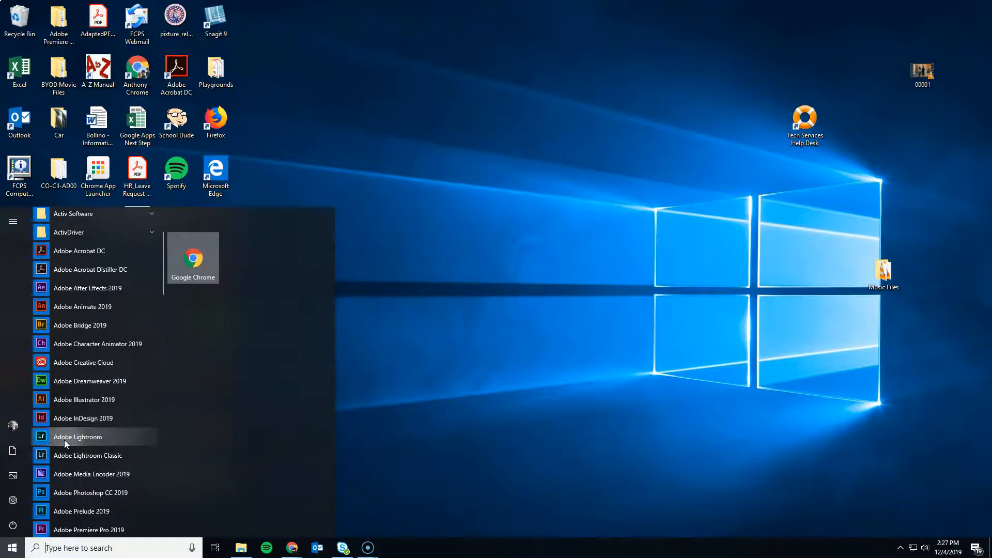
mouse_move(88, 456)
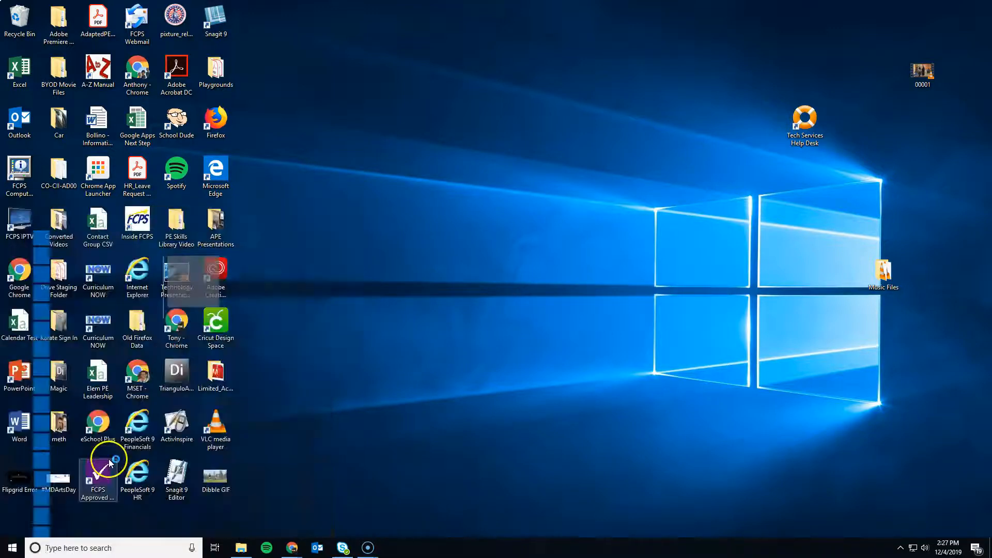
double_click(98, 463)
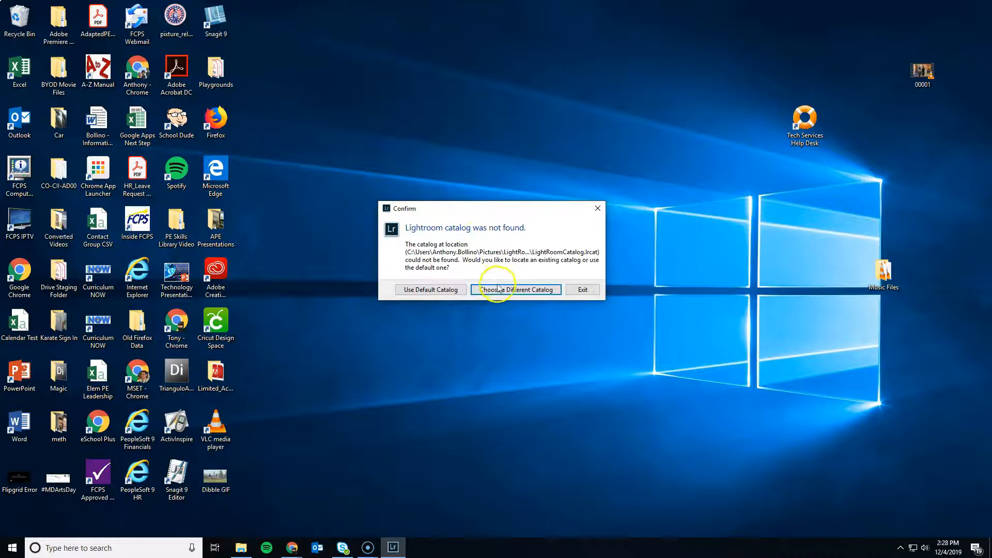
click(517, 289)
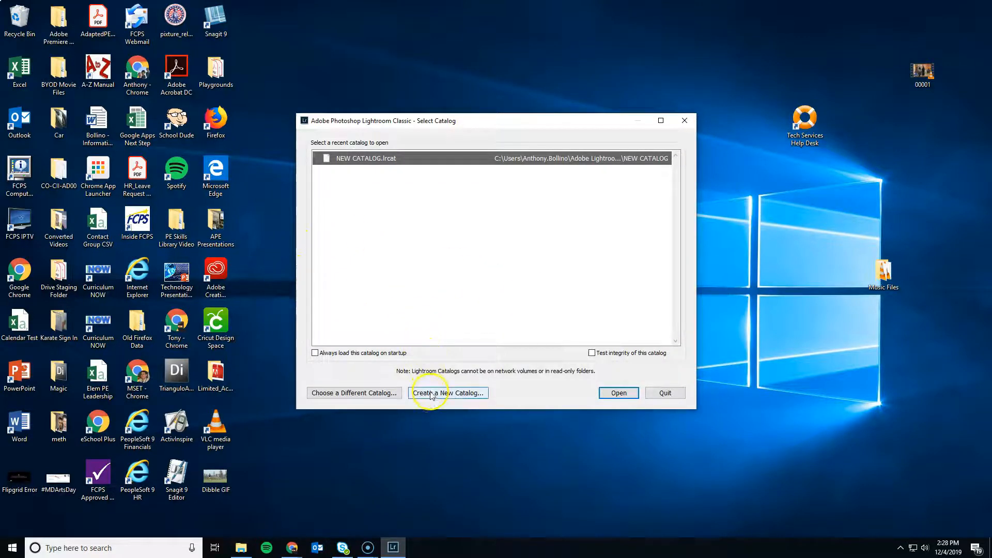
Step: Start a new catalog via 'Create a New Catalog...' and scroll the folder chooser's navigation pane
click(448, 393)
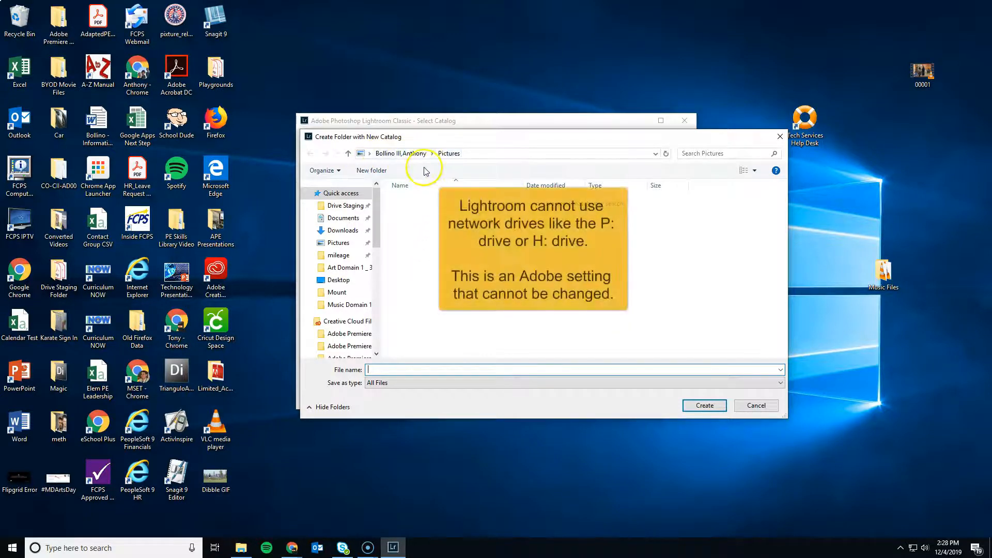
mouse_move(446, 263)
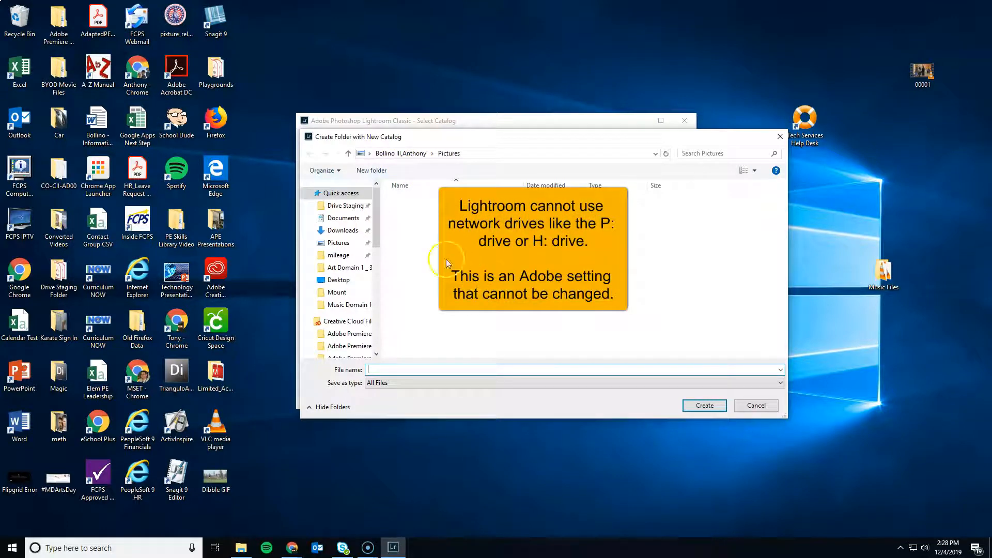
scroll(down, 3)
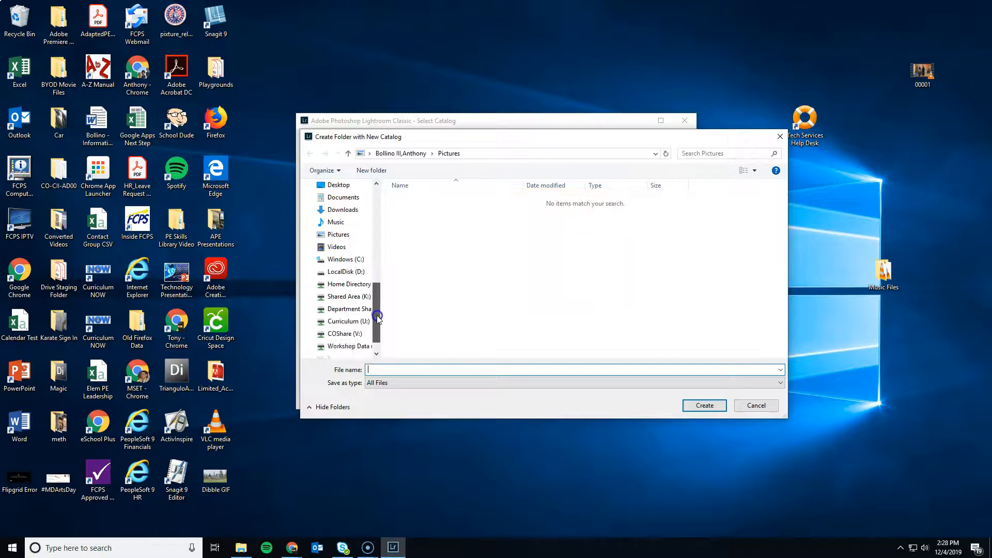
Step: Browse to C:\Users\Anthony.Bollino\Pictures as the new catalog's location
click(345, 259)
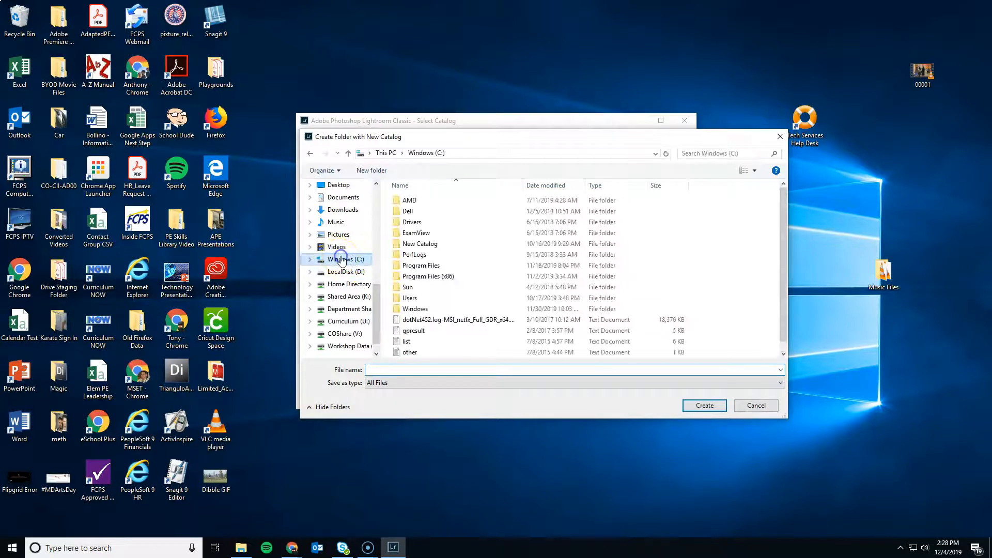
click(409, 298)
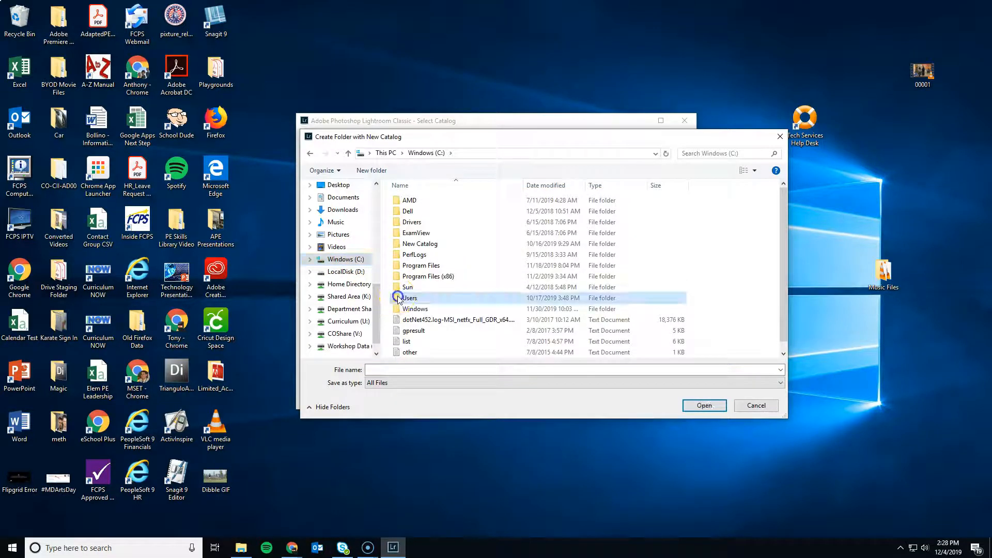
double_click(409, 298)
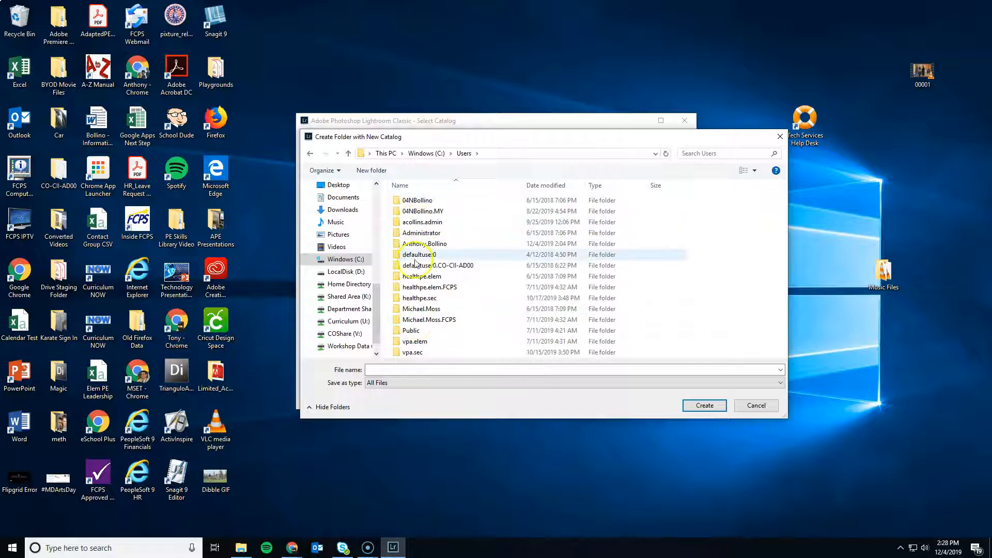
double_click(425, 243)
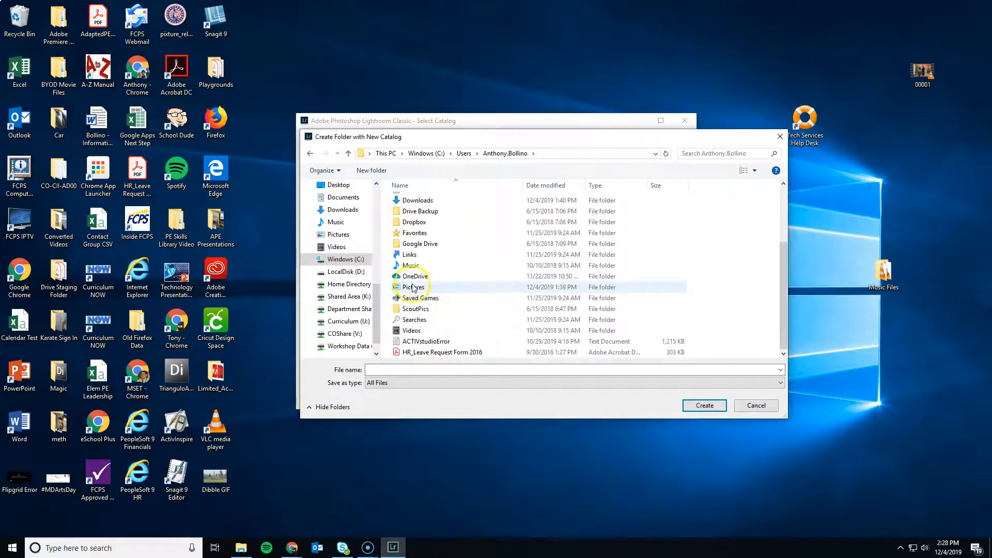
double_click(412, 287)
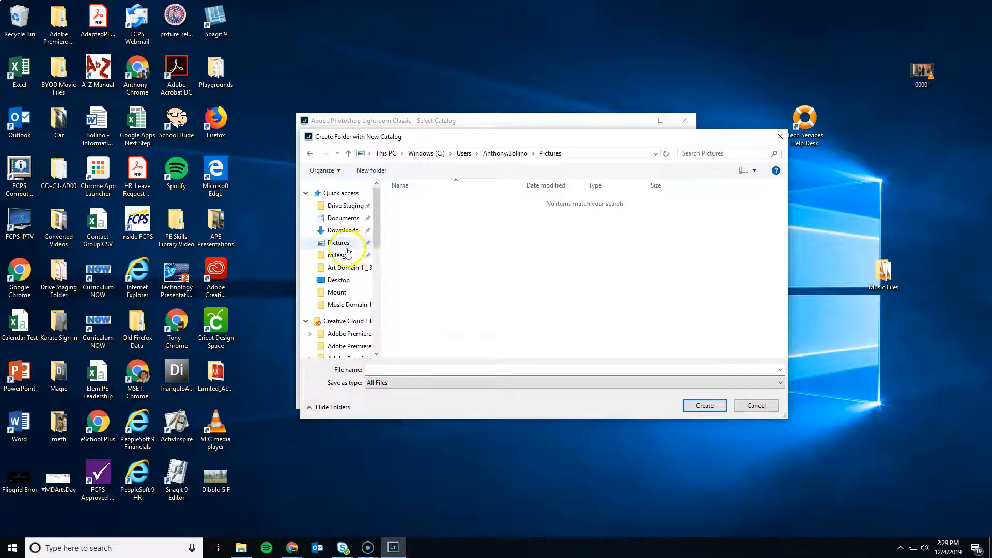
Step: Re-enter the Pictures folder from Users via the personal user folder
click(341, 243)
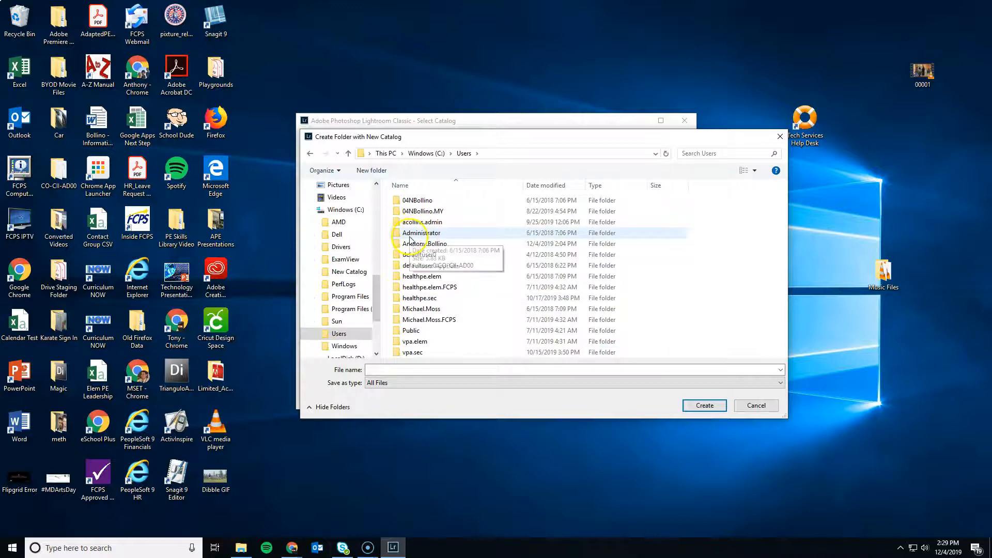
double_click(424, 243)
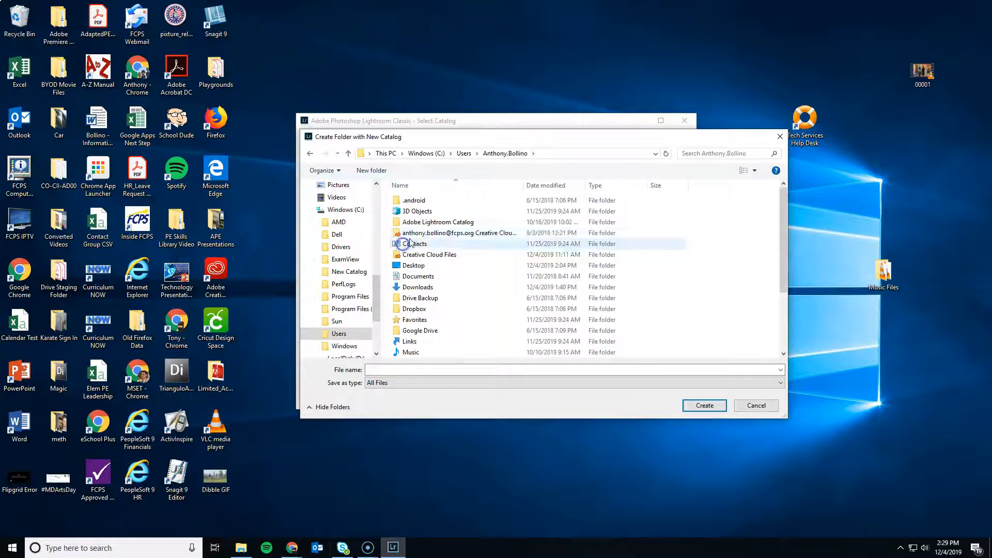
scroll(down, 3)
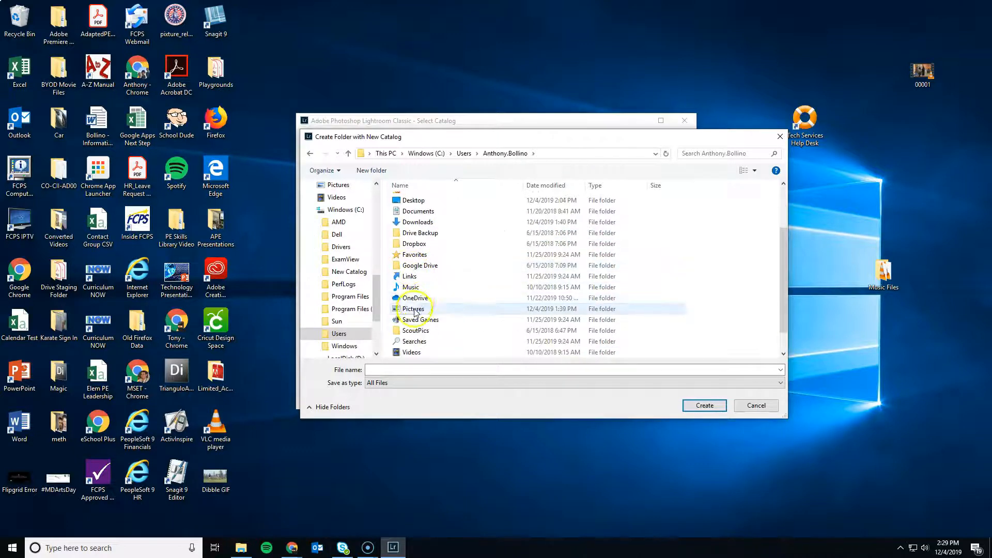
double_click(413, 309)
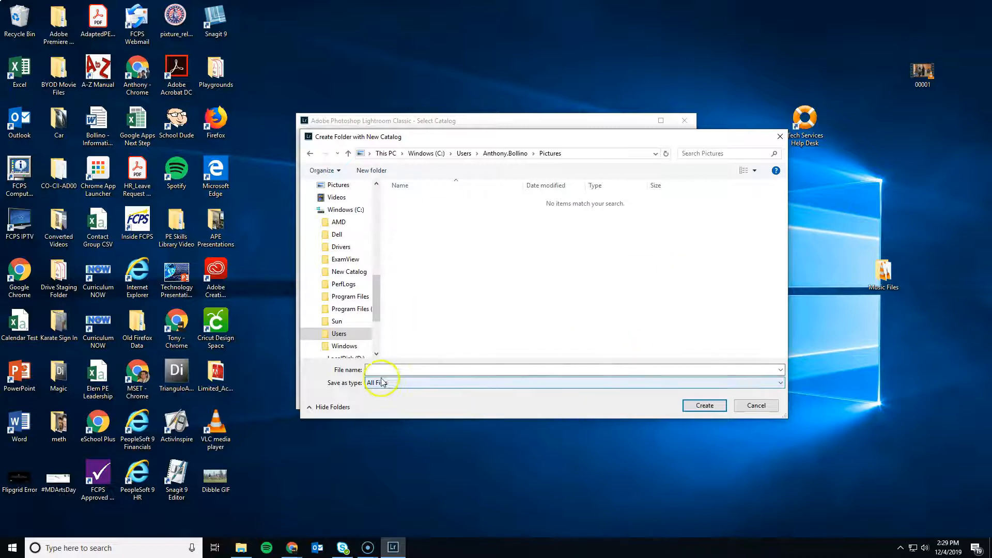
Step: Name the catalog 'Light Room Catalog' and create it
text(L)
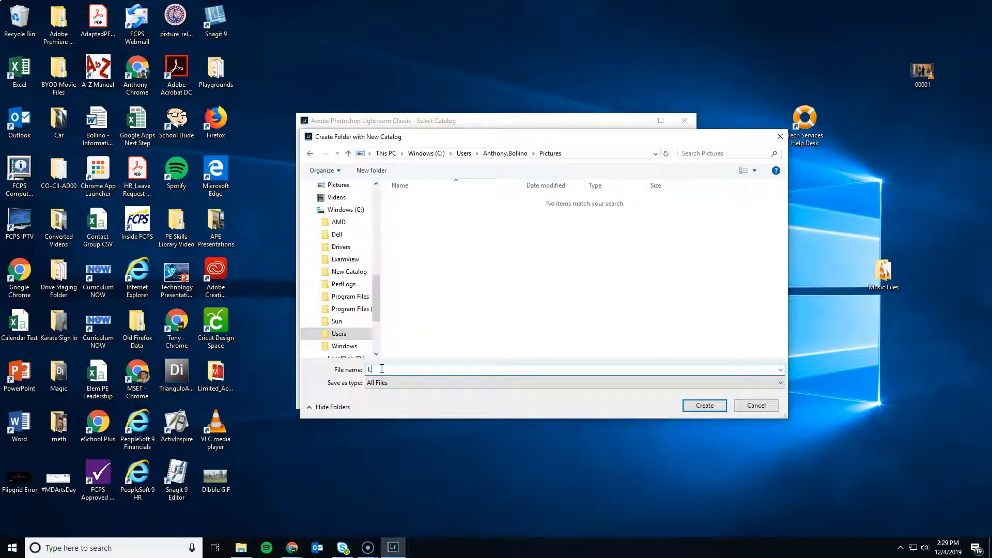
text(Light Room C)
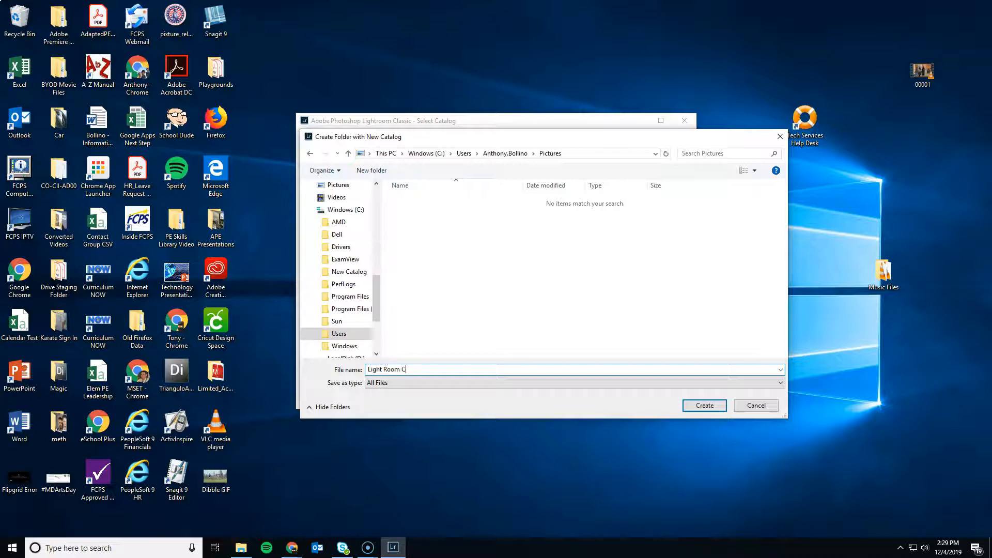
text(atalog)
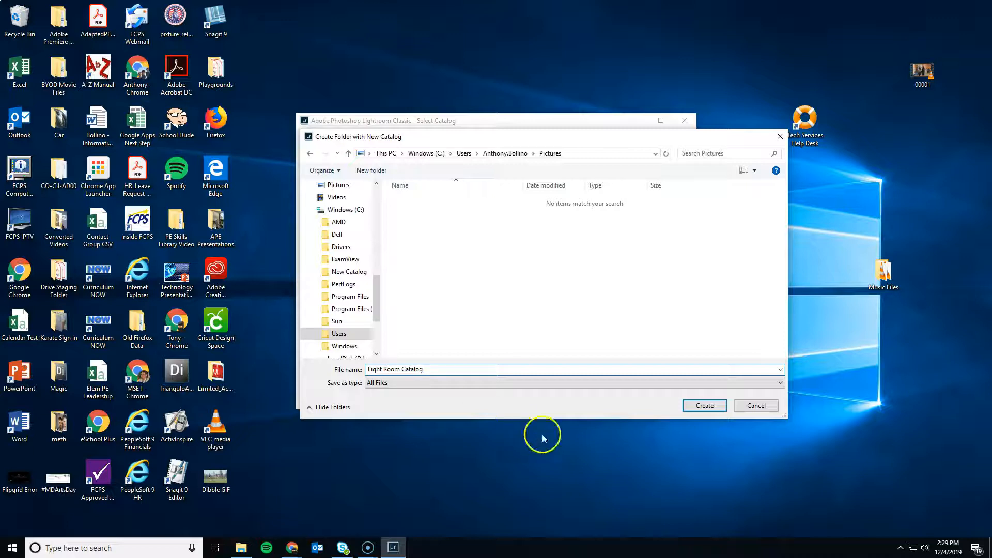
click(704, 406)
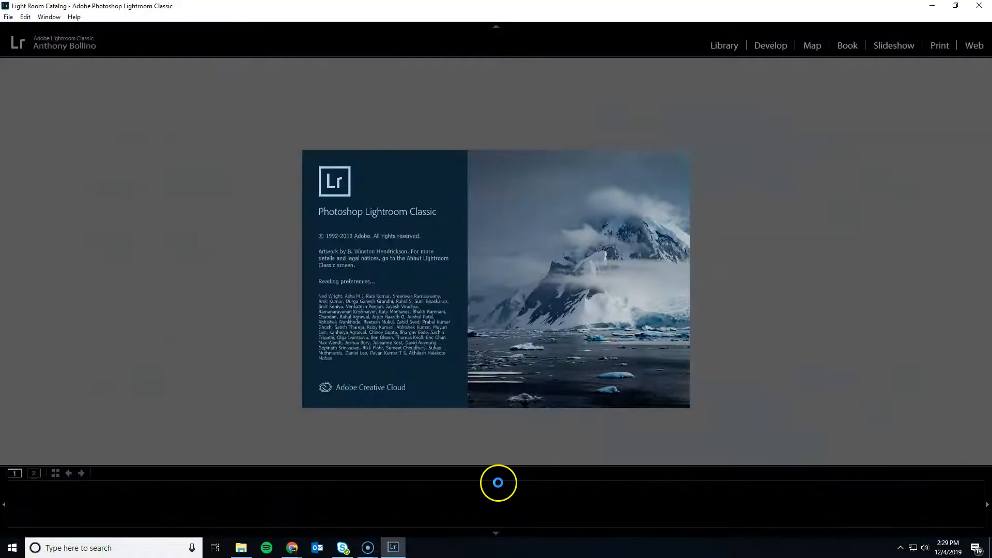